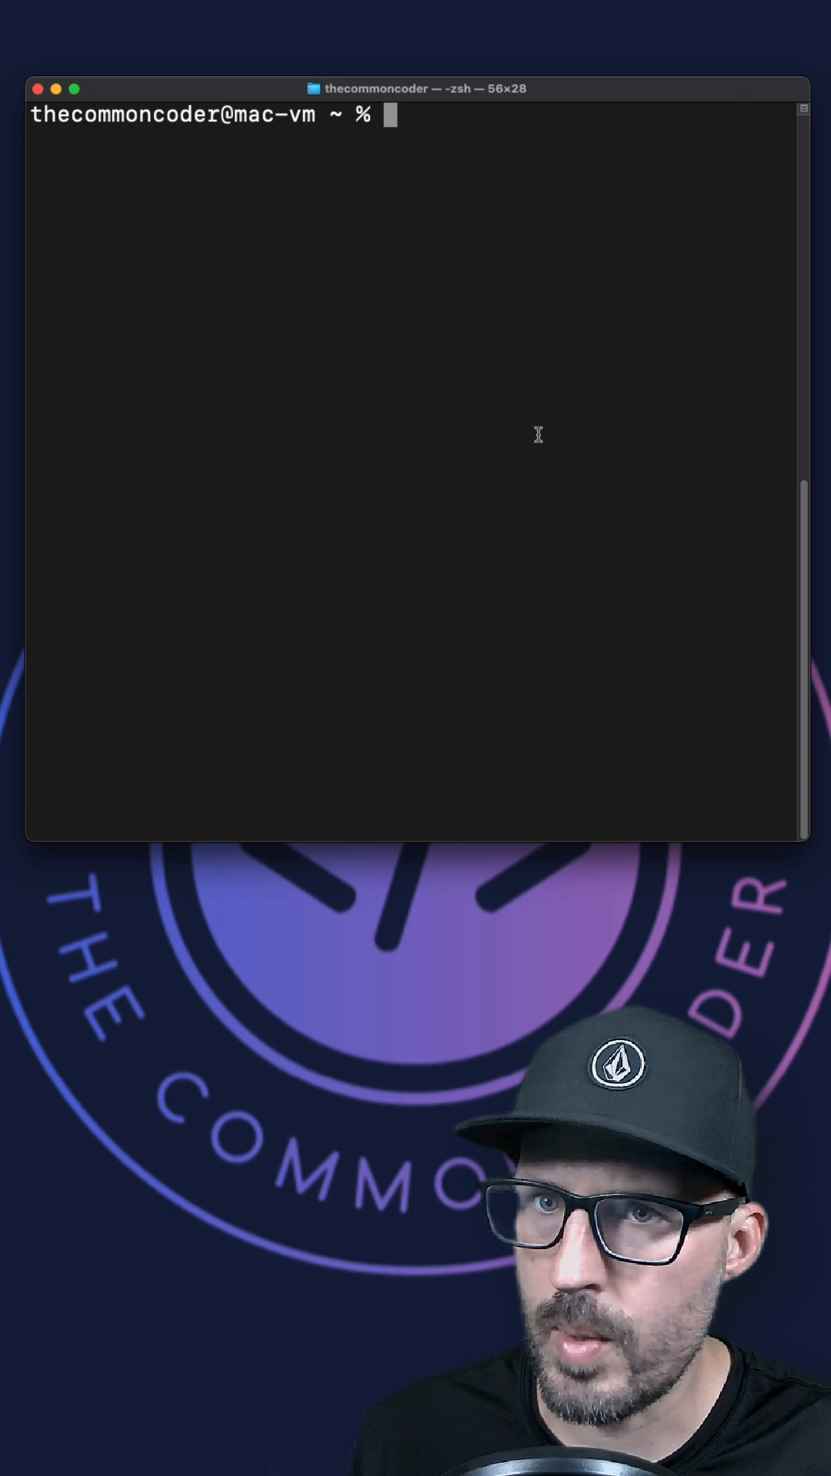
{"action": "type", "text": "ssh-key"}
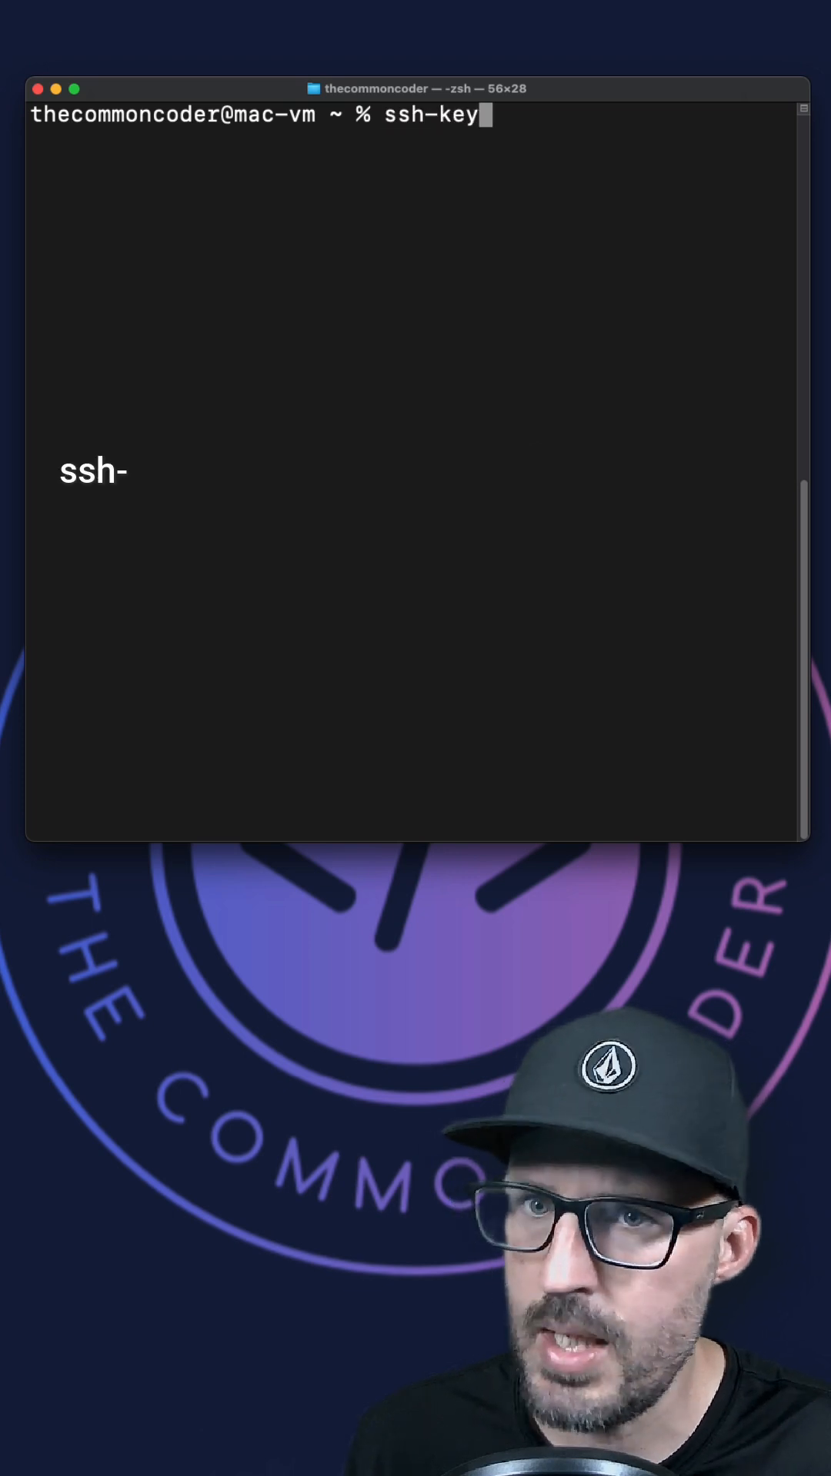
{"action": "type", "text": "gen -t ed2"}
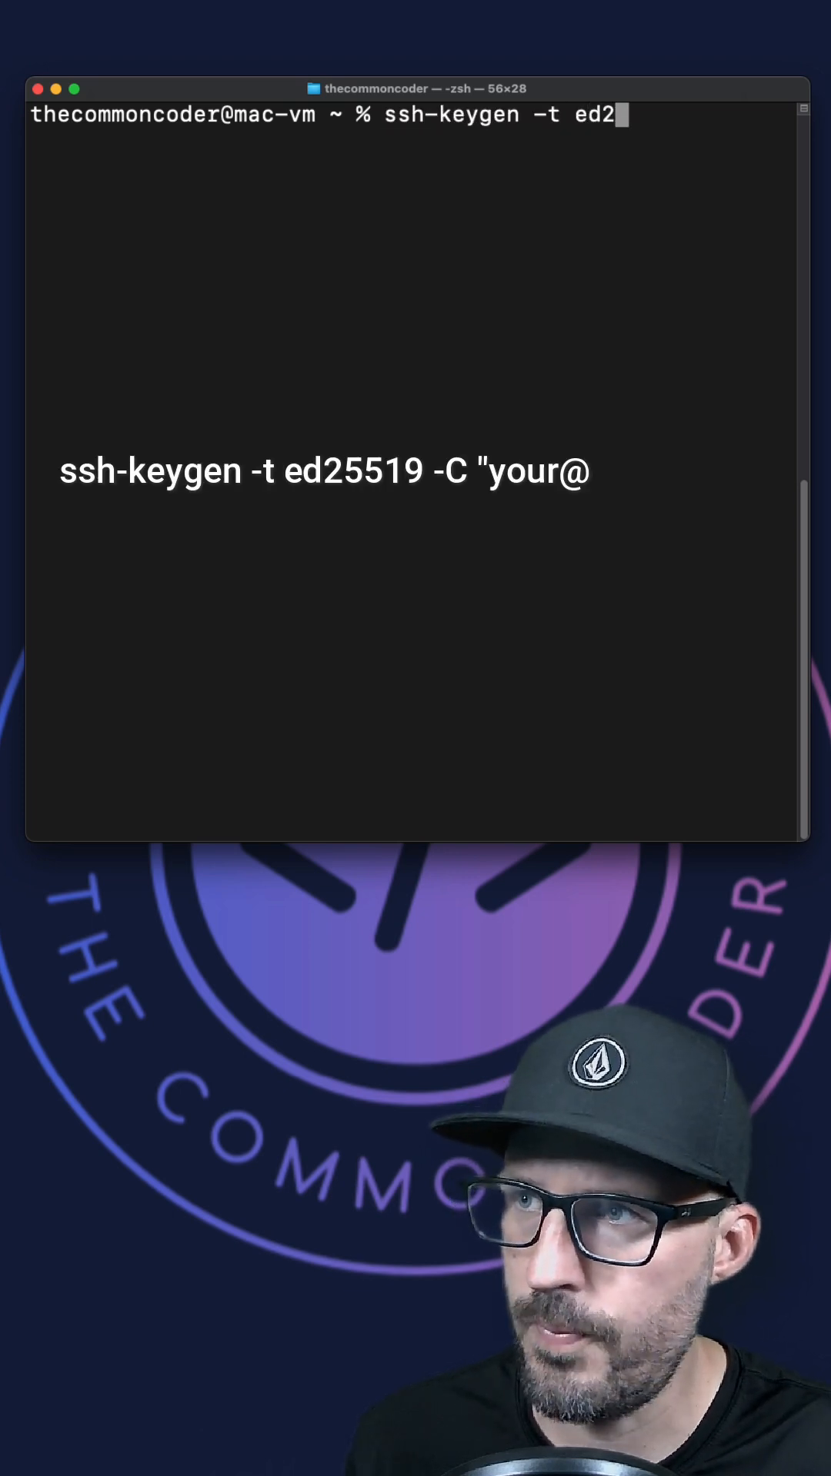
{"action": "type", "text": "5519 -C \""}
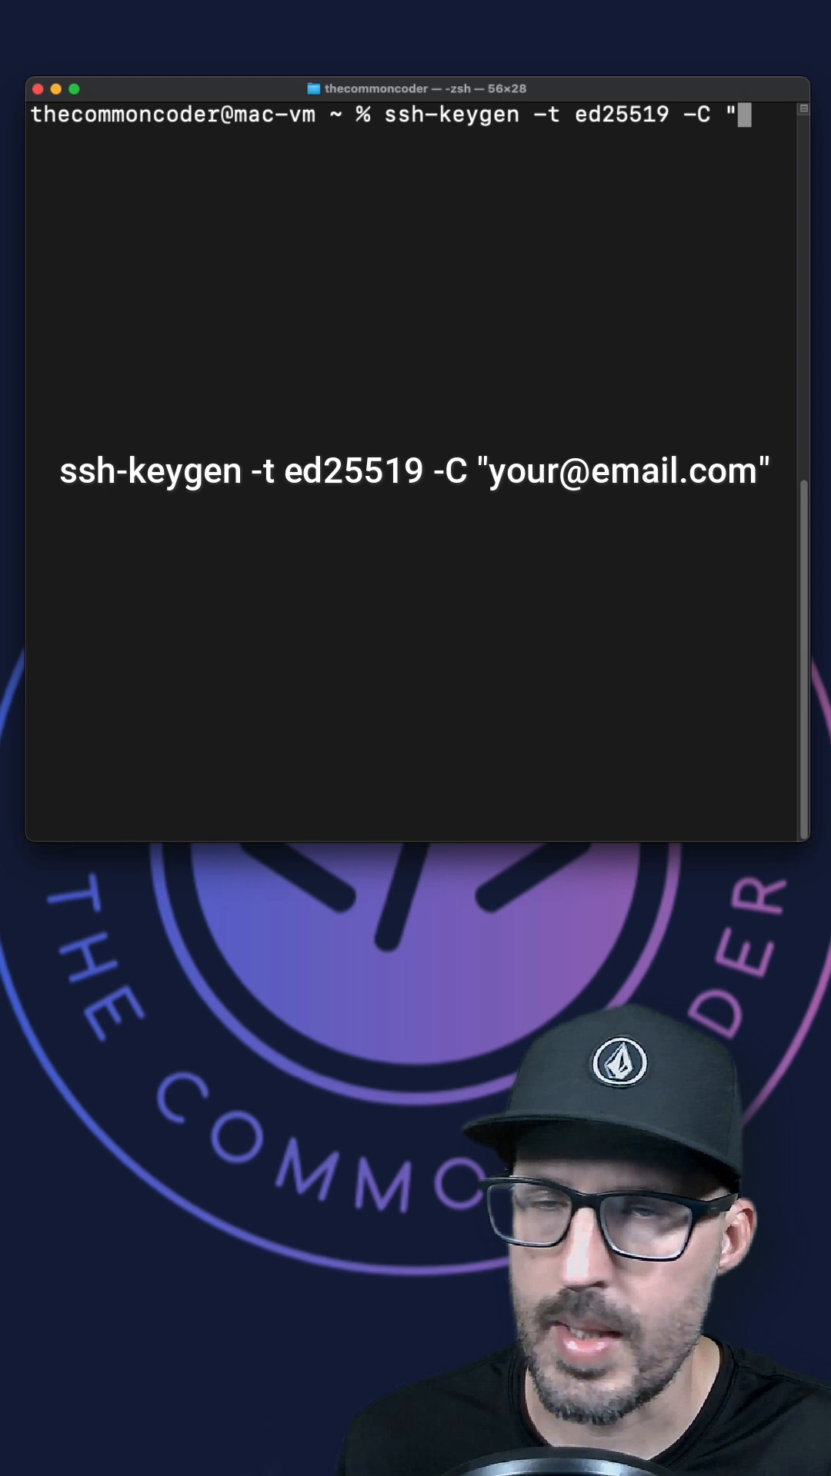
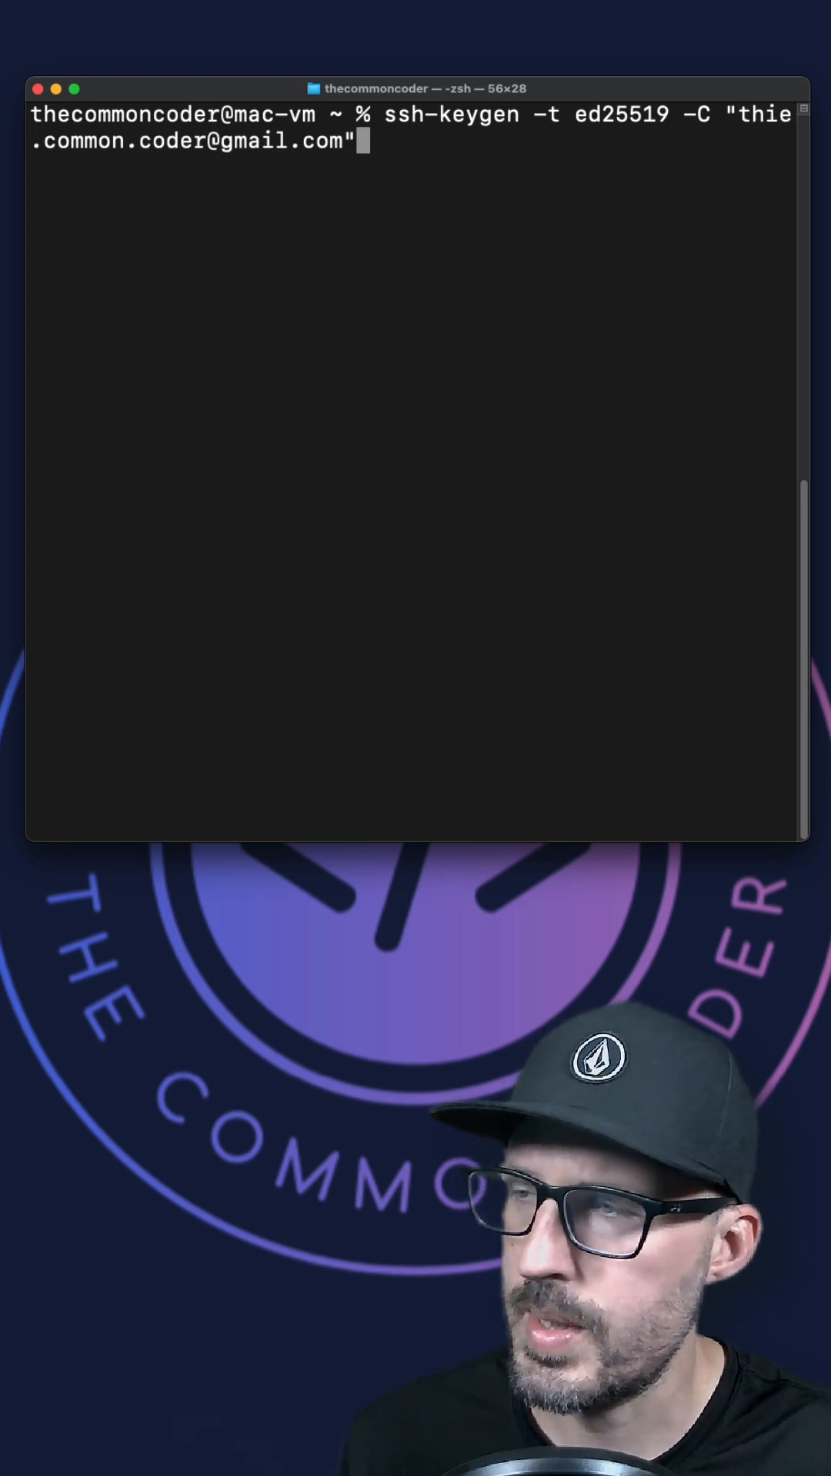
Step: Run the ed25519 ssh-keygen command and accept the default key file location
{"action": "key", "text": "Return"}
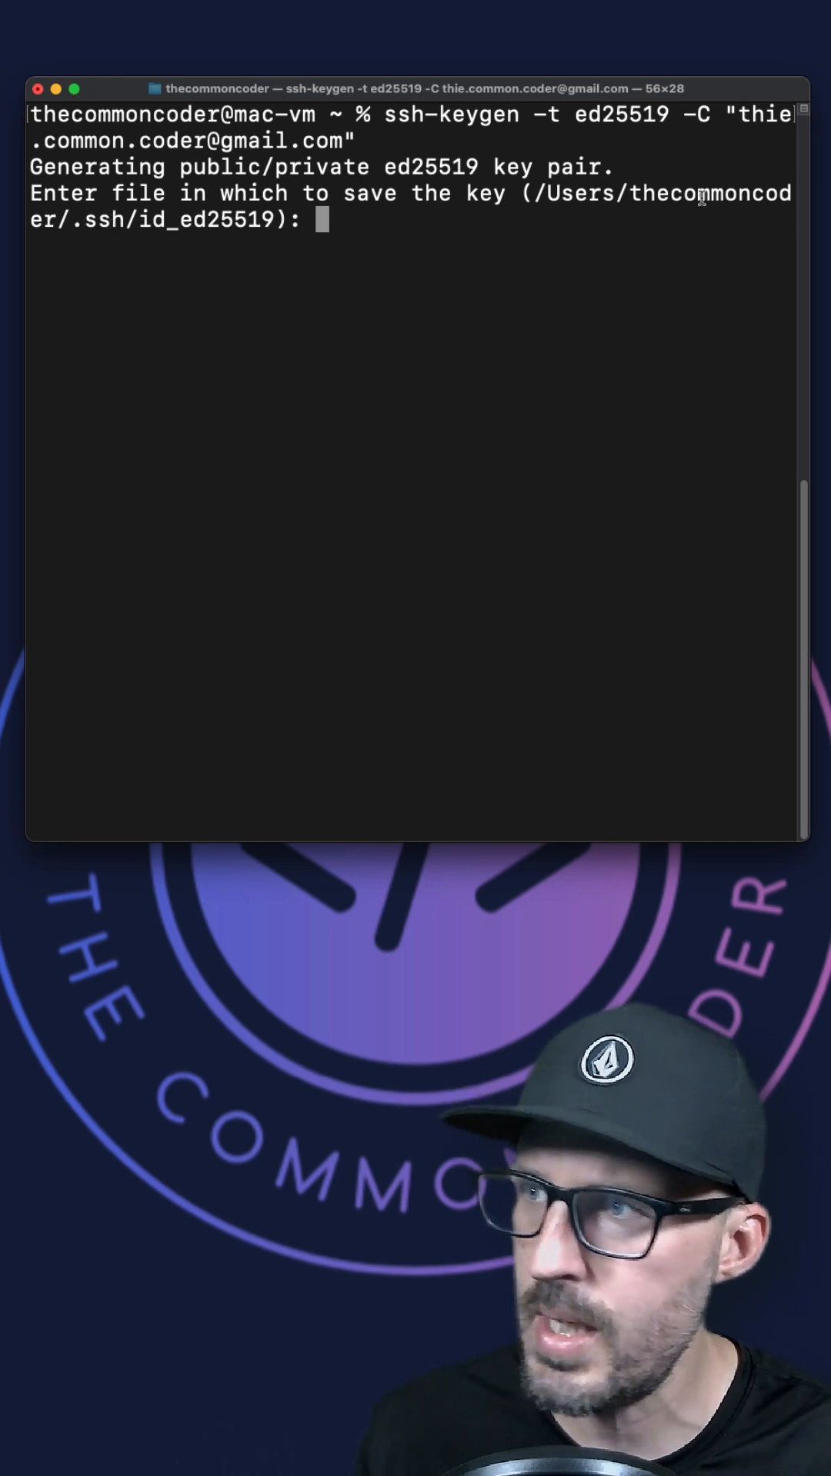
{"action": "key", "text": "Return"}
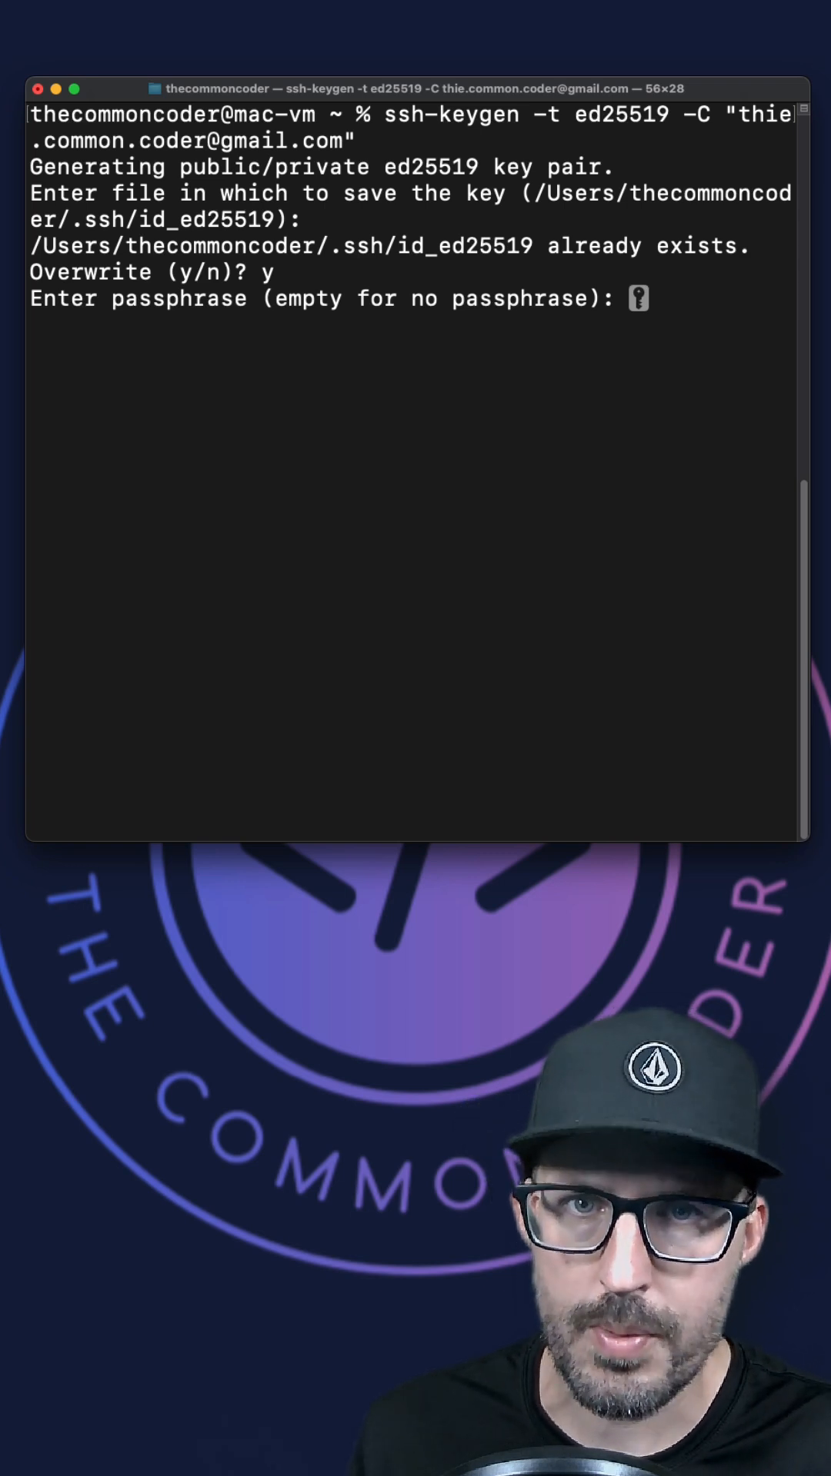
Step: Leave the key passphrase empty and click in the Terminal window
{"action": "key", "text": "Return"}
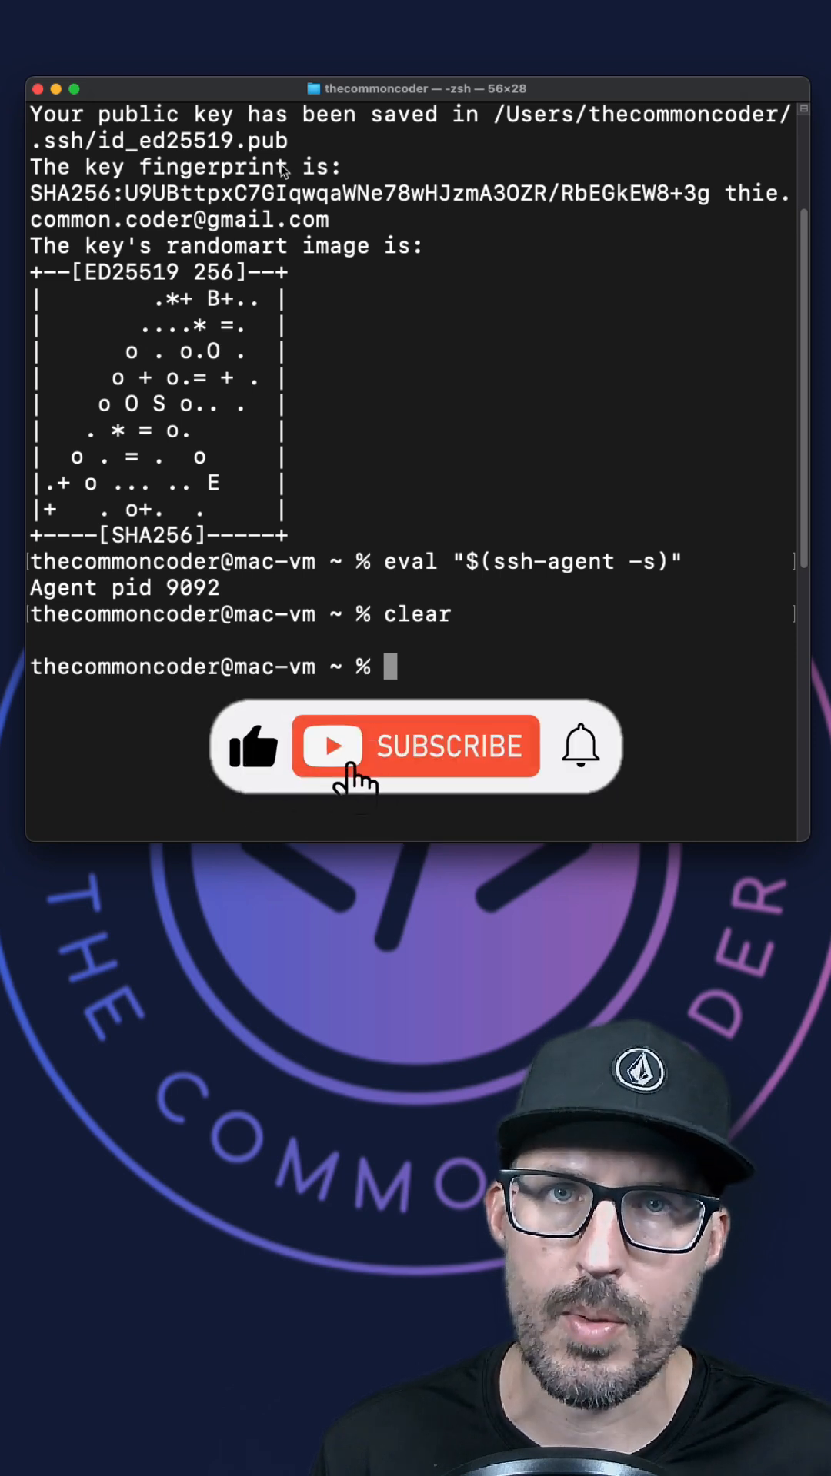
{"action": "left_click", "coordinate": [415, 746]}
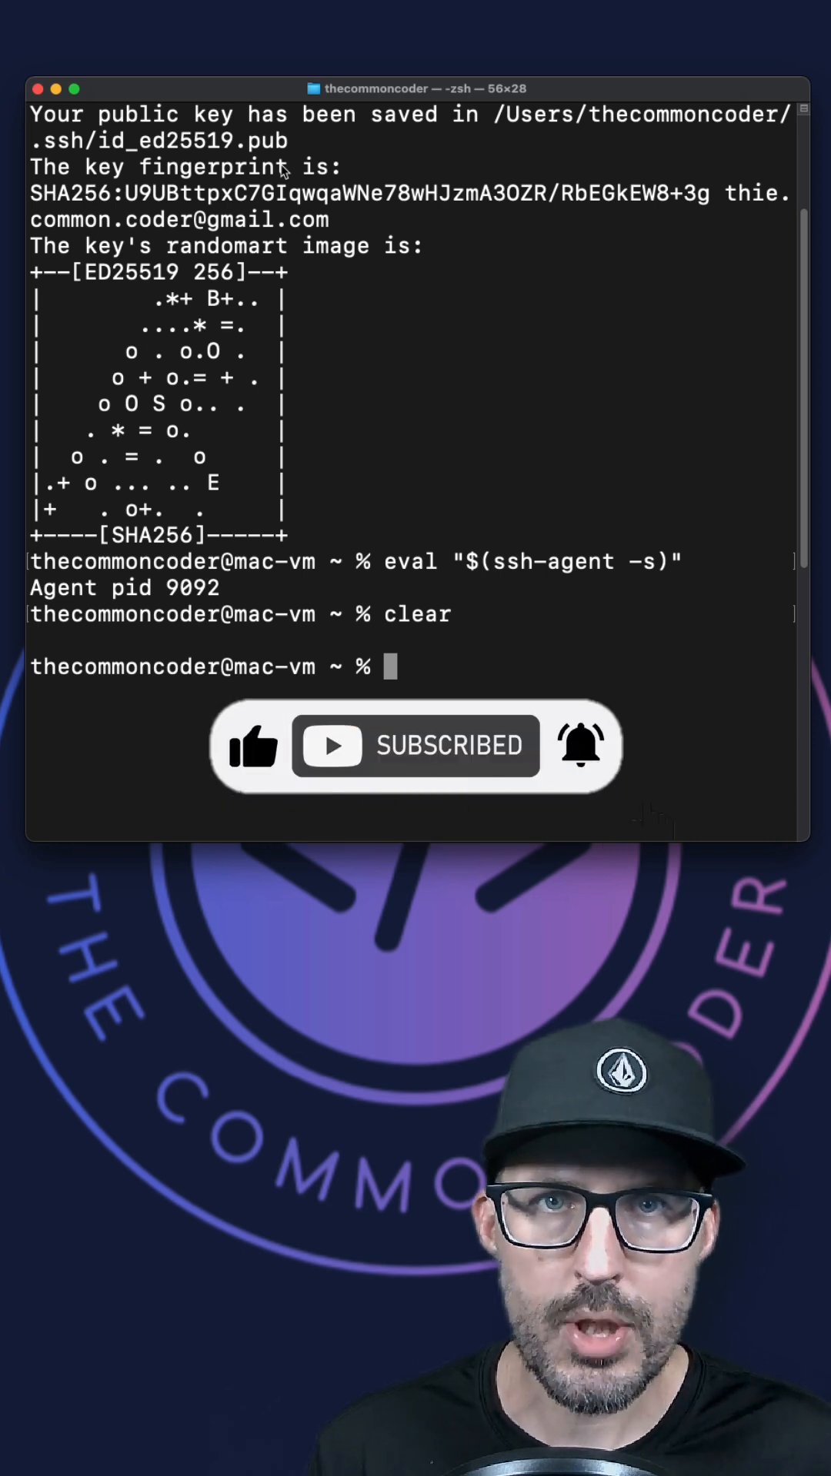